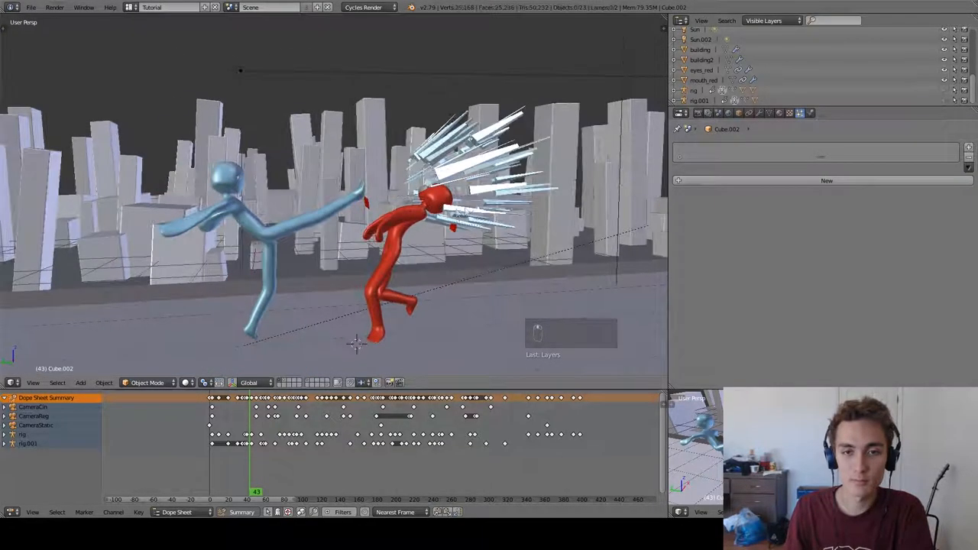
- Step through frames around the kick to watch the shards burst outward
{"action": "key", "text": "Left"}
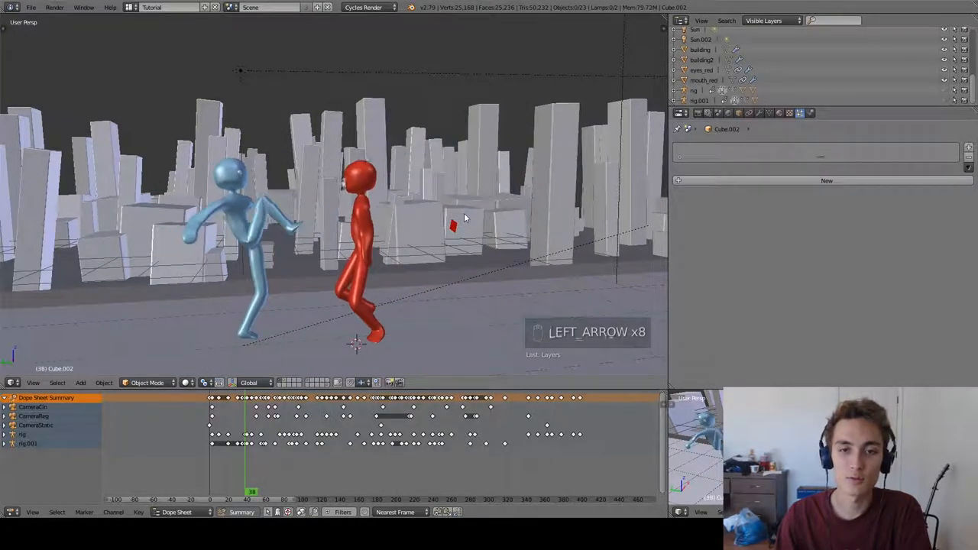
{"action": "key", "text": "Right"}
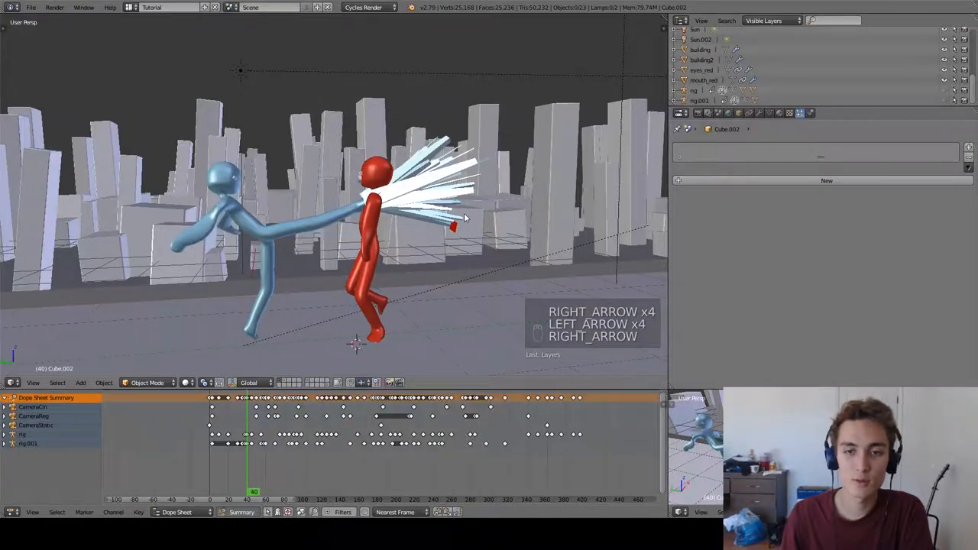
{"action": "key", "text": "right"}
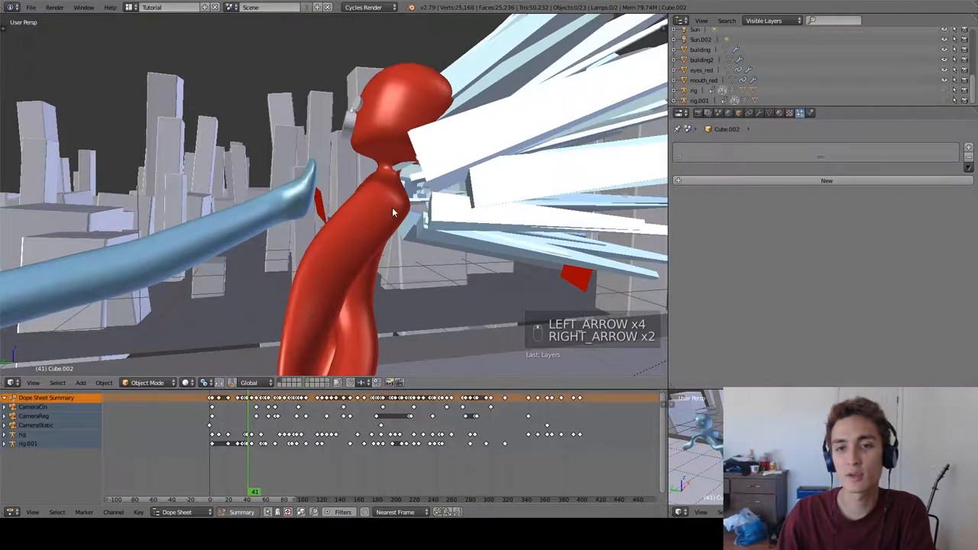
{"action": "key", "text": "Right"}
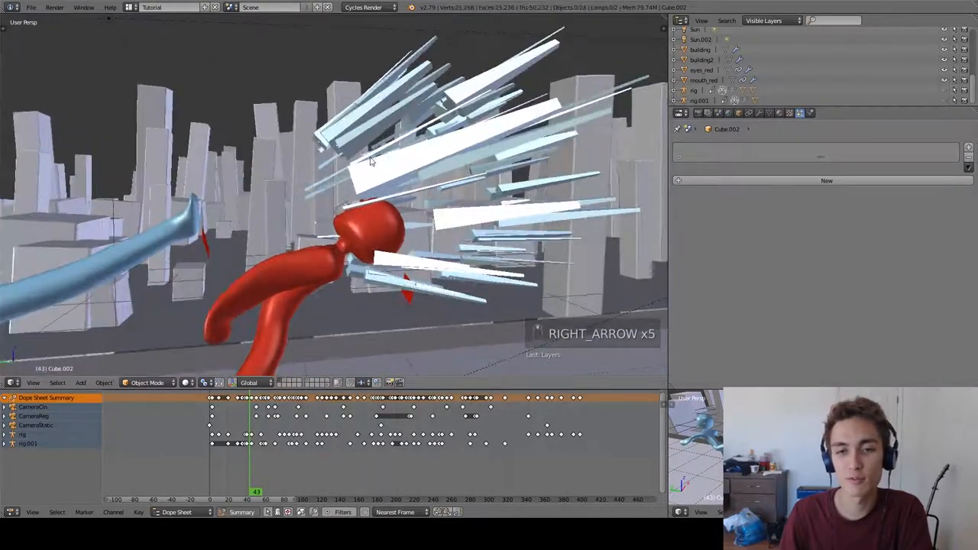
{"action": "key", "text": "right"}
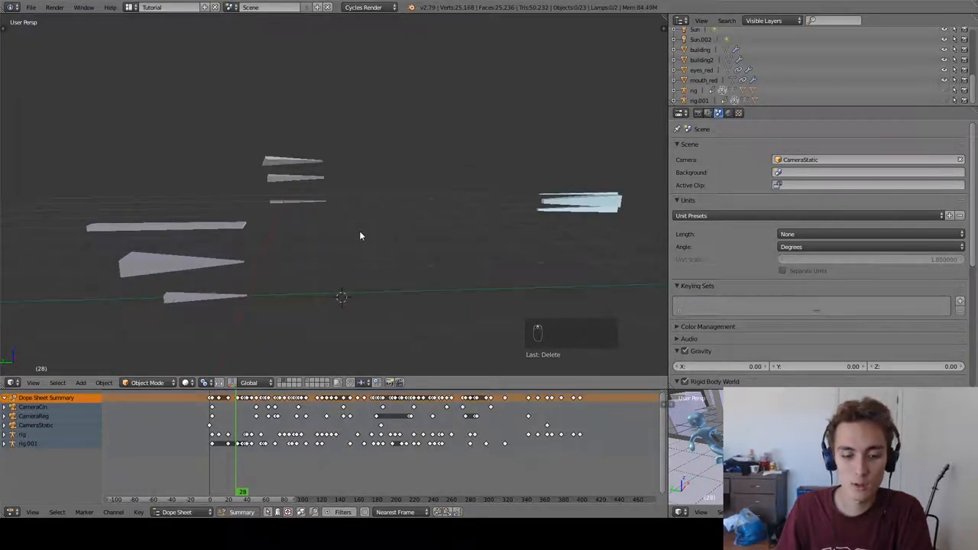
- Preview the glowing blue shards in rendered shading and return to solid view
{"action": "key", "text": "shift+z"}
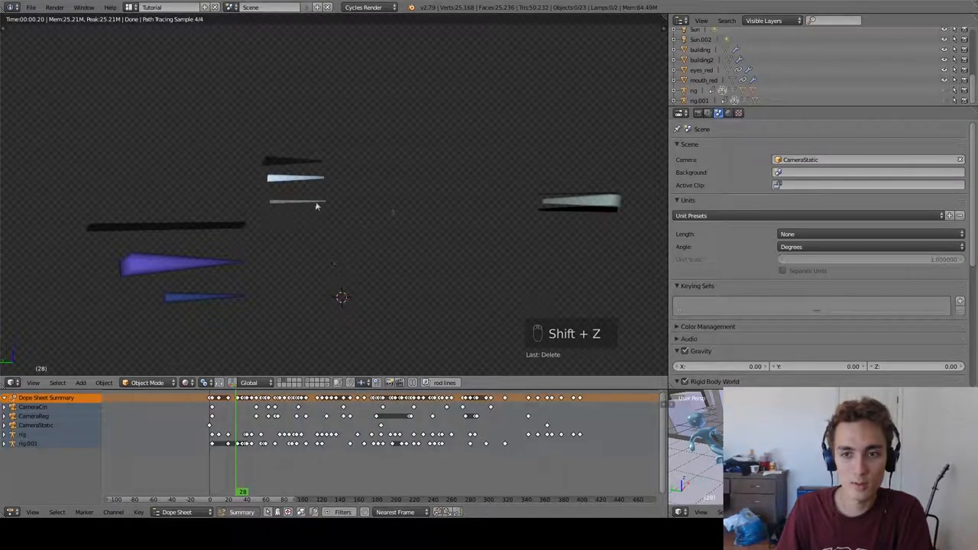
{"action": "key", "text": "shift+z"}
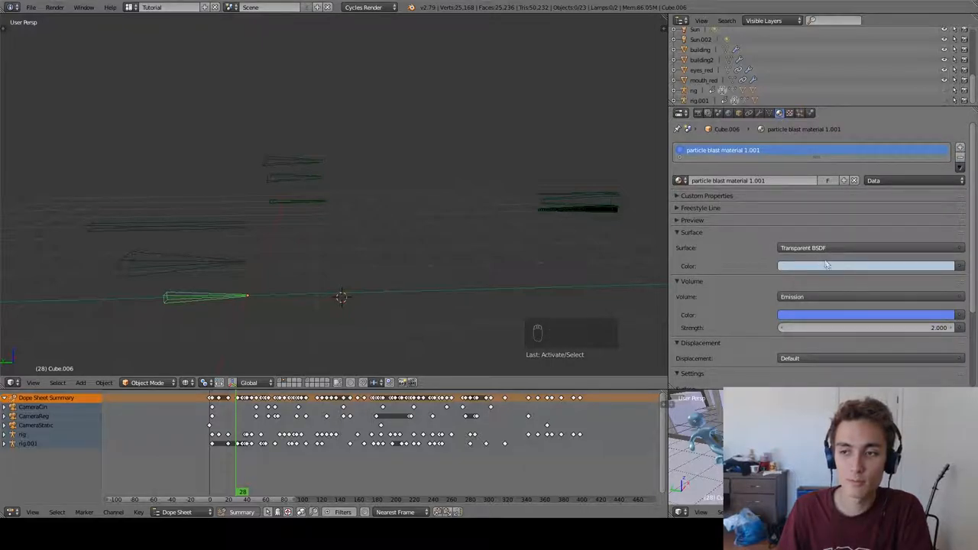
{"action": "mouse_move", "coordinate": [223, 257]}
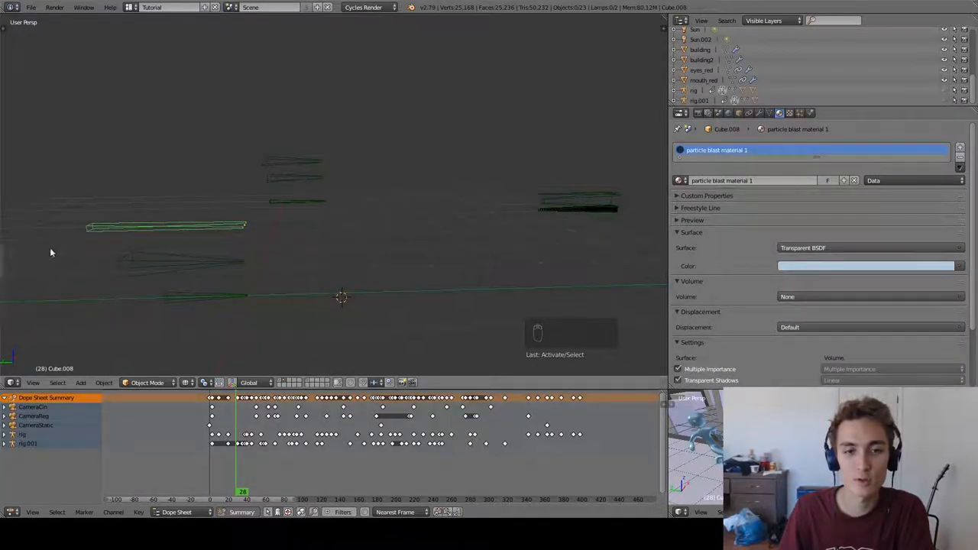
{"action": "mouse_move", "coordinate": [346, 265]}
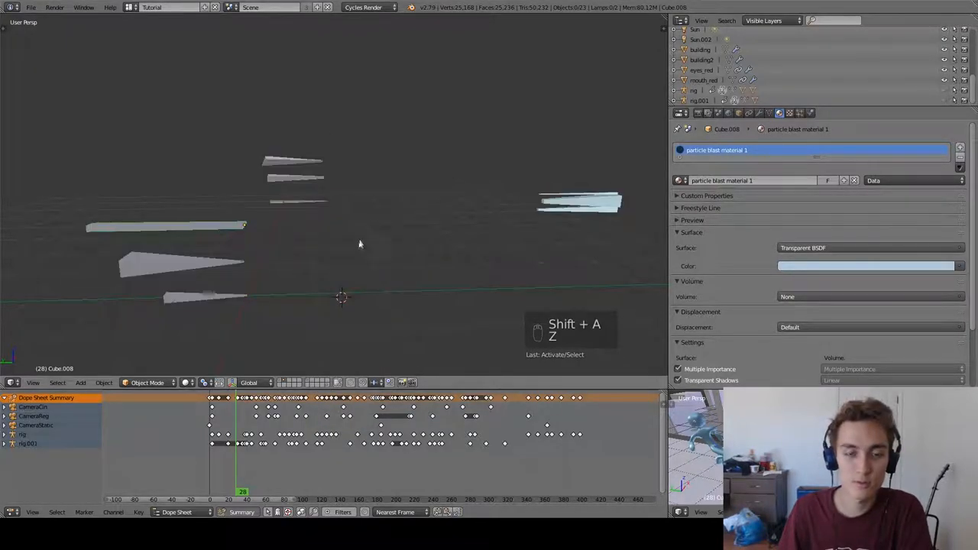
- Add a cube and shape it into a thin, tapered triangular shard, then show the fight scene
{"action": "key", "text": "shift+a"}
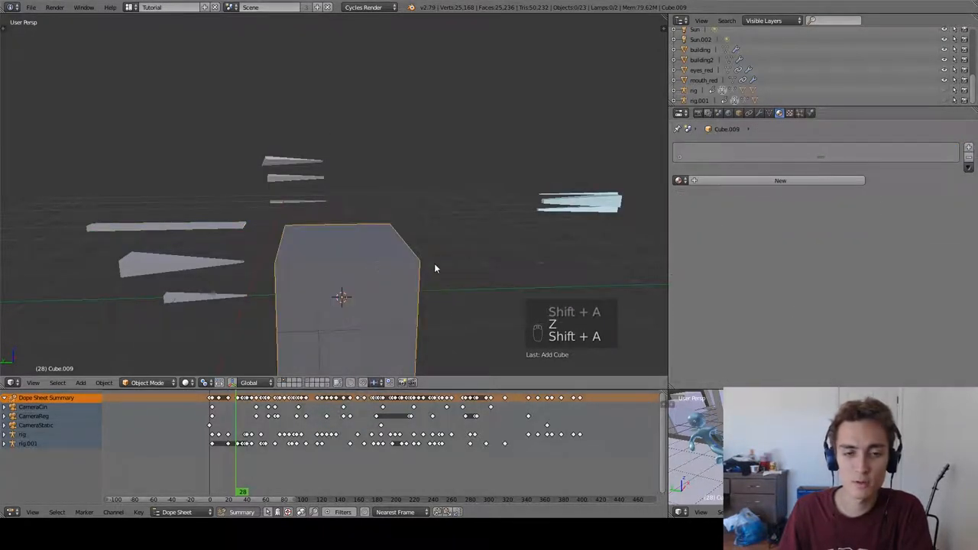
{"action": "key", "text": "Tab"}
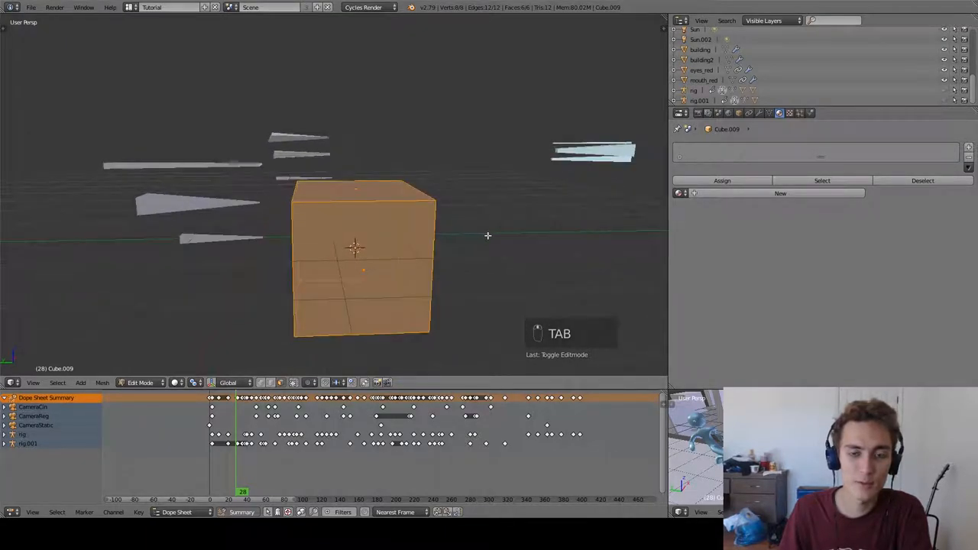
{"action": "key", "text": "s"}
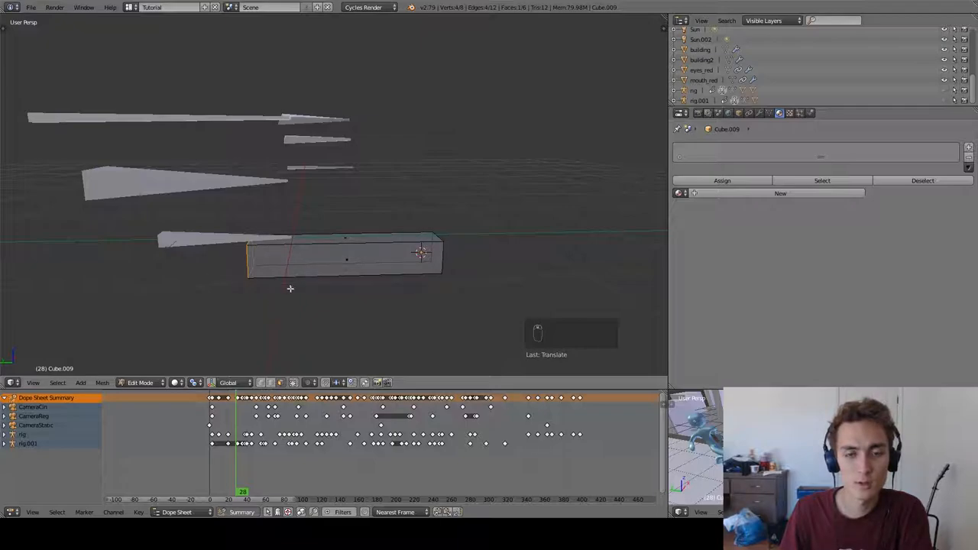
{"action": "key", "text": "s"}
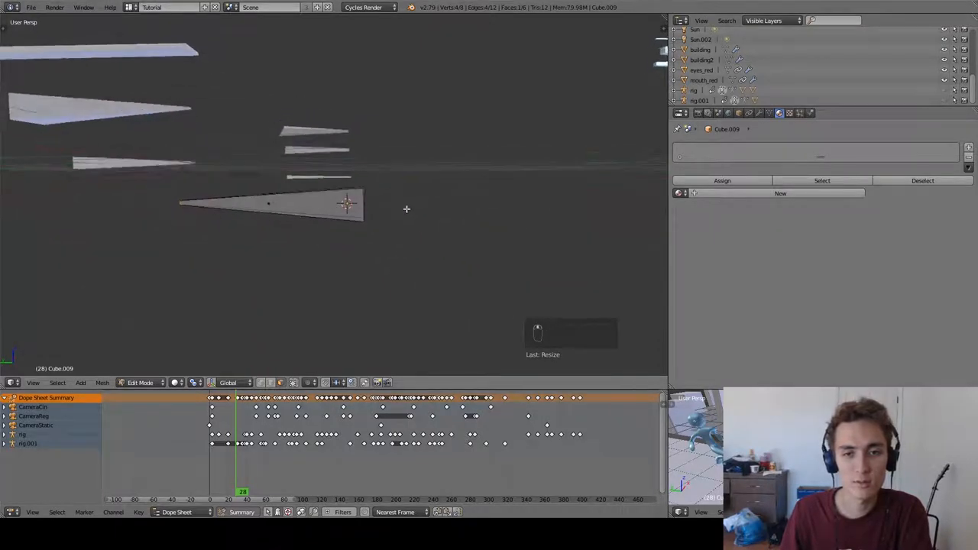
{"action": "key", "text": "Tab"}
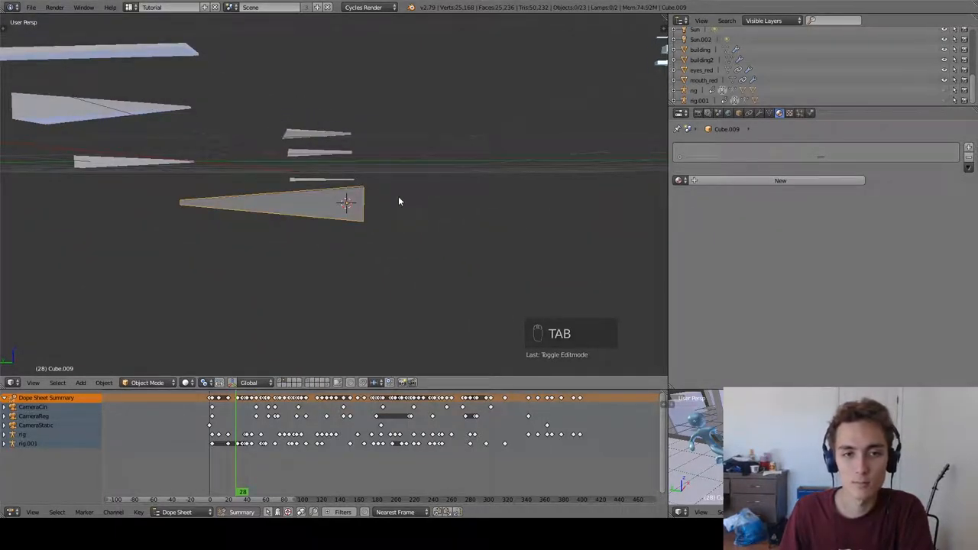
{"action": "key", "text": "x"}
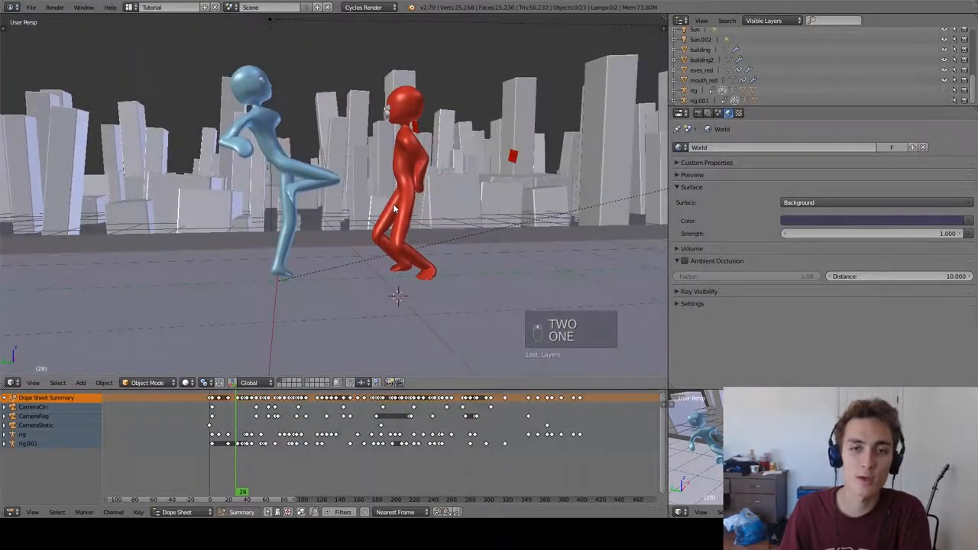
- Scrub frames back and forth through the kick and settle on the impact frame
{"action": "key", "text": "Right"}
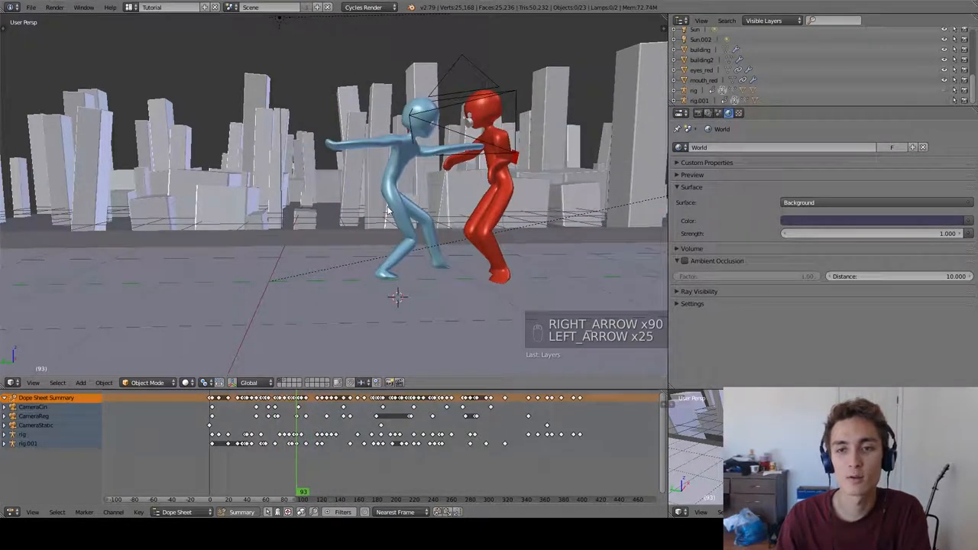
{"action": "key", "text": "Right"}
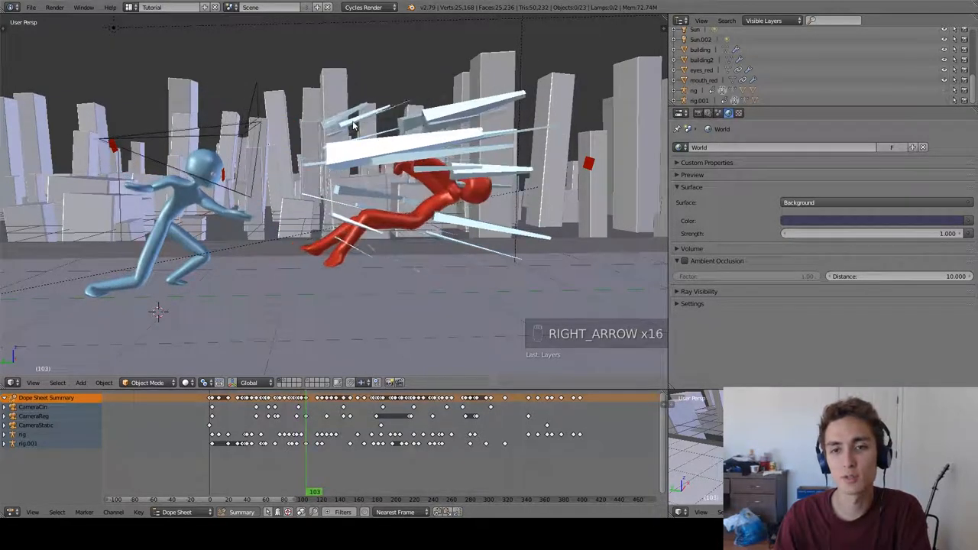
{"action": "key", "text": "Left"}
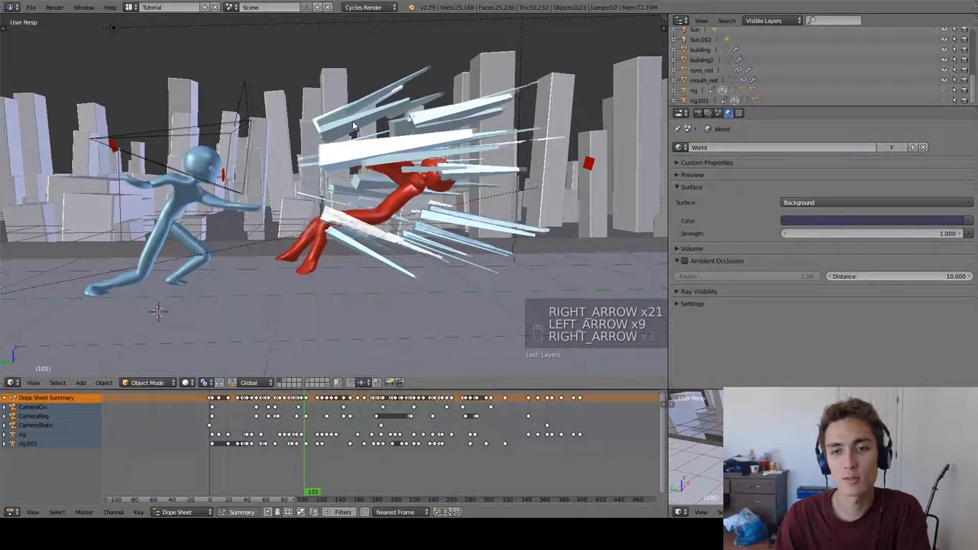
{"action": "key", "text": "right"}
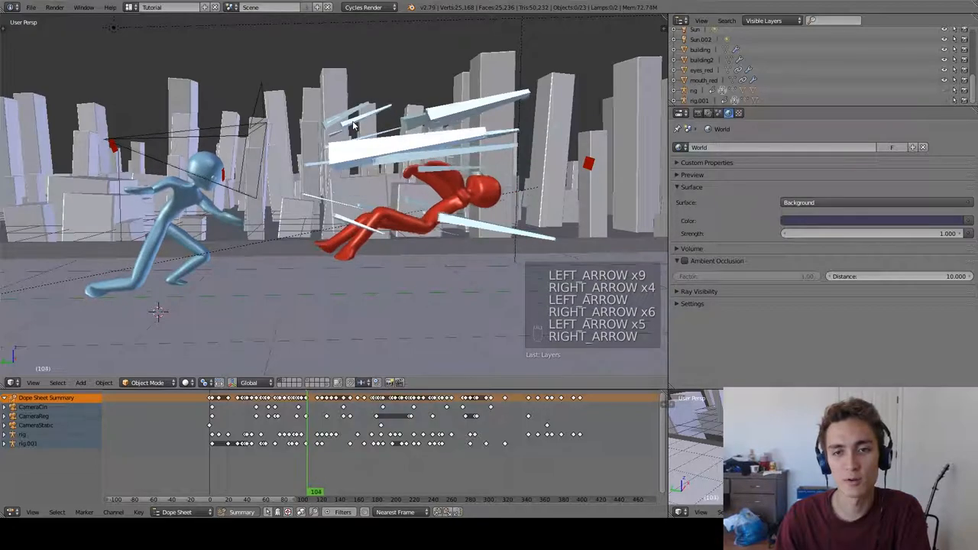
{"action": "key", "text": "Left"}
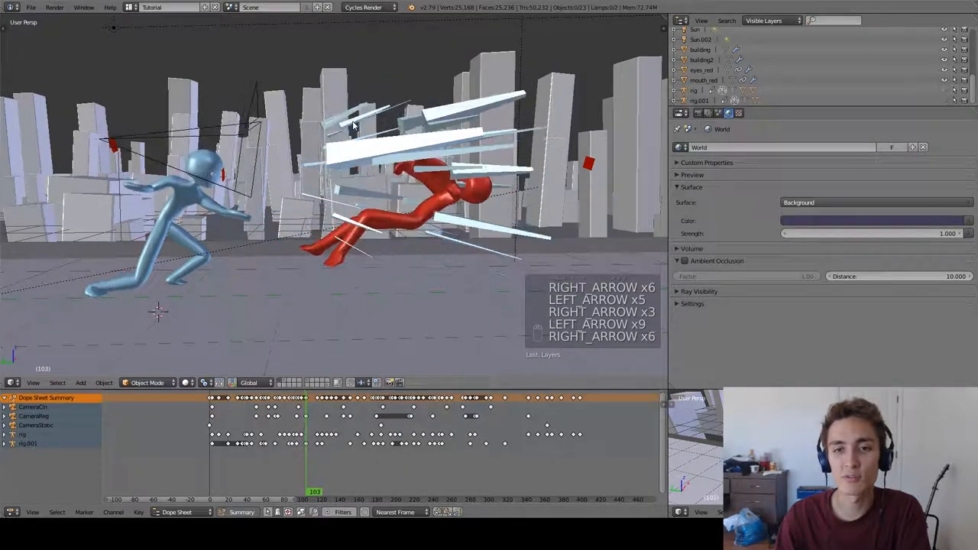
{"action": "key", "text": "Right"}
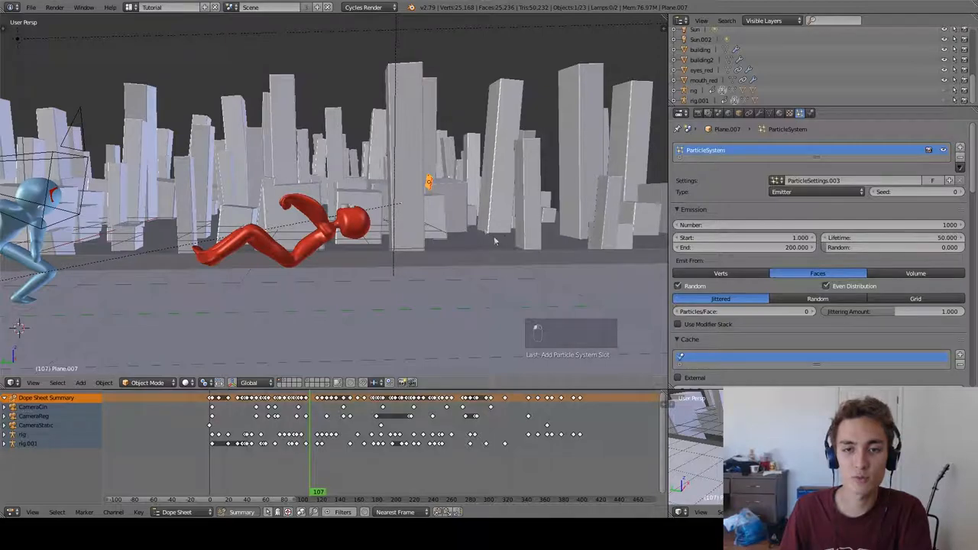
- Advance to the impact frame and adjust the plane emitter's particle count
{"action": "key", "text": "Right"}
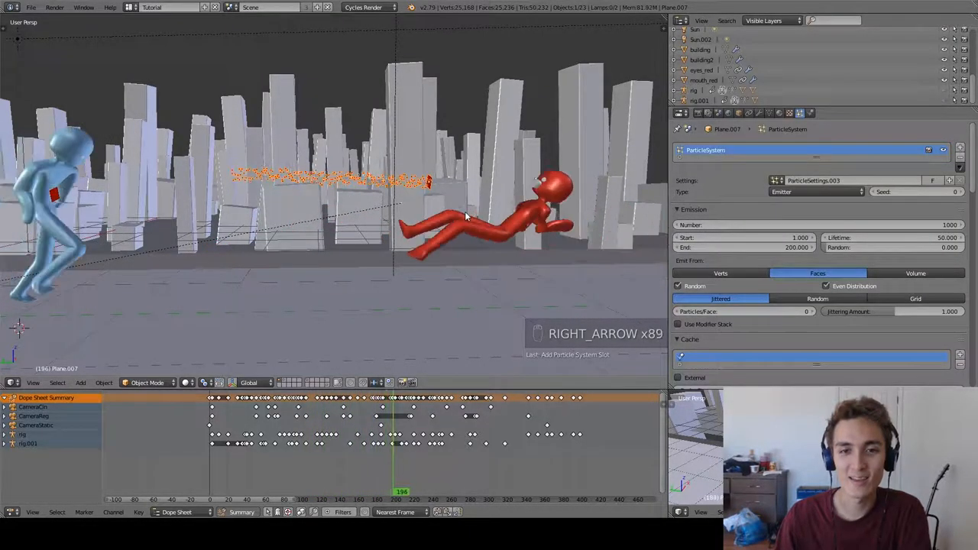
{"action": "key", "text": "Right"}
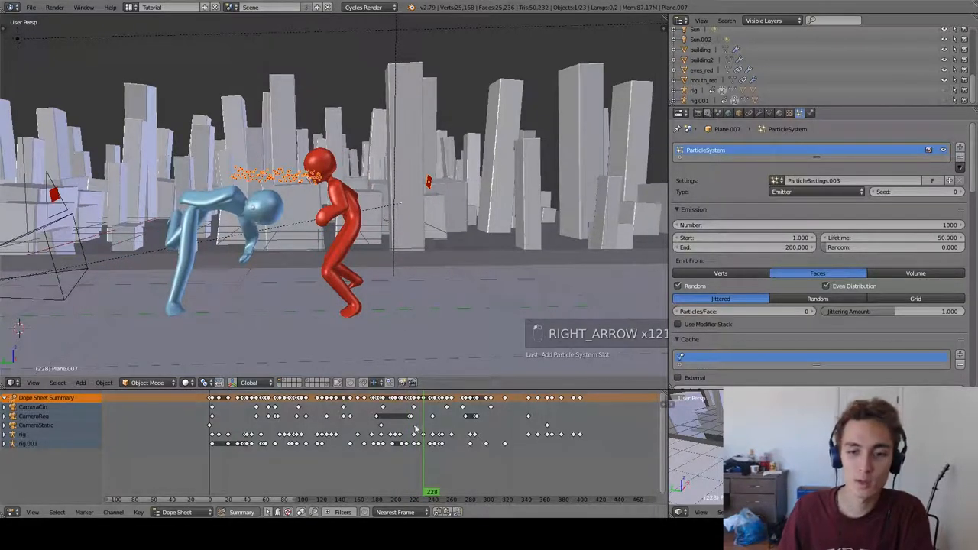
{"action": "key", "text": "RIGHT"}
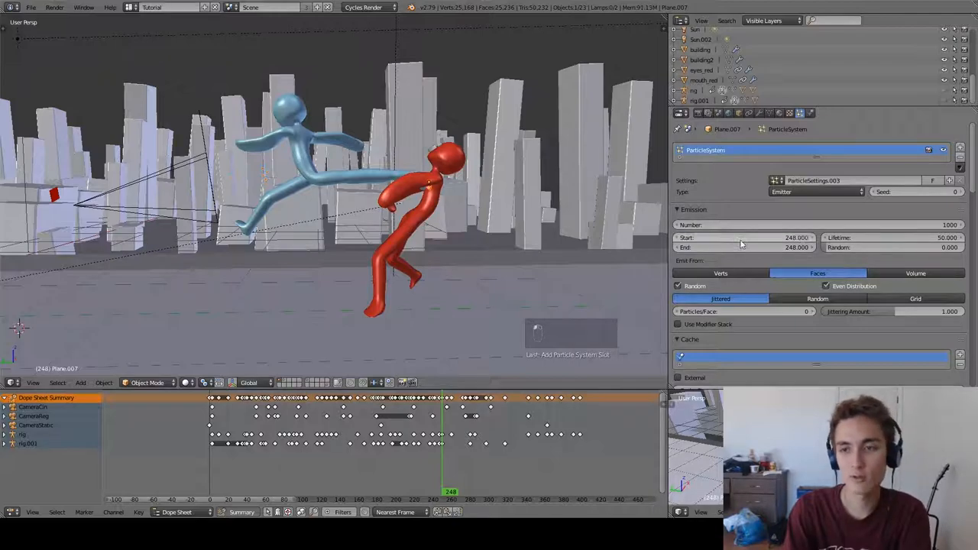
{"action": "left_click", "coordinate": [764, 225]}
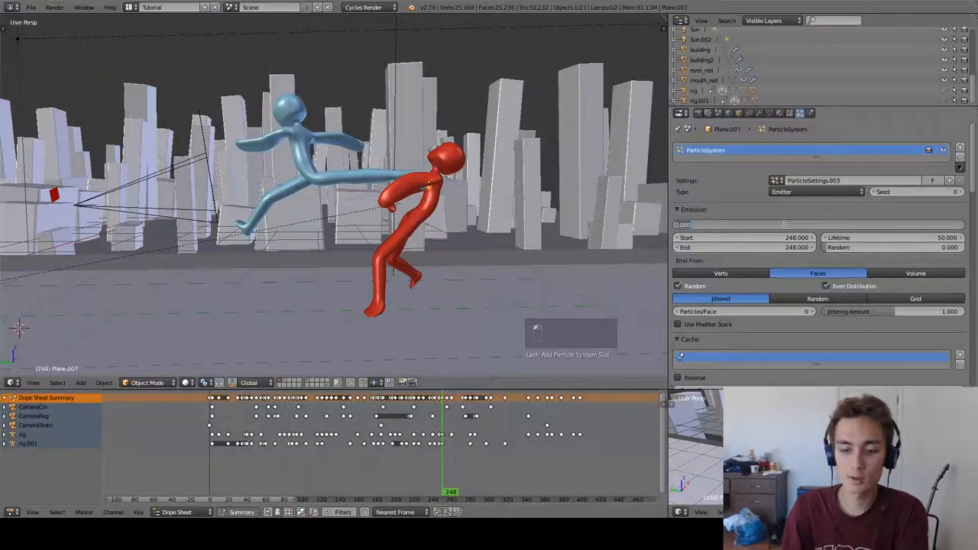
{"action": "left_click", "coordinate": [787, 225]}
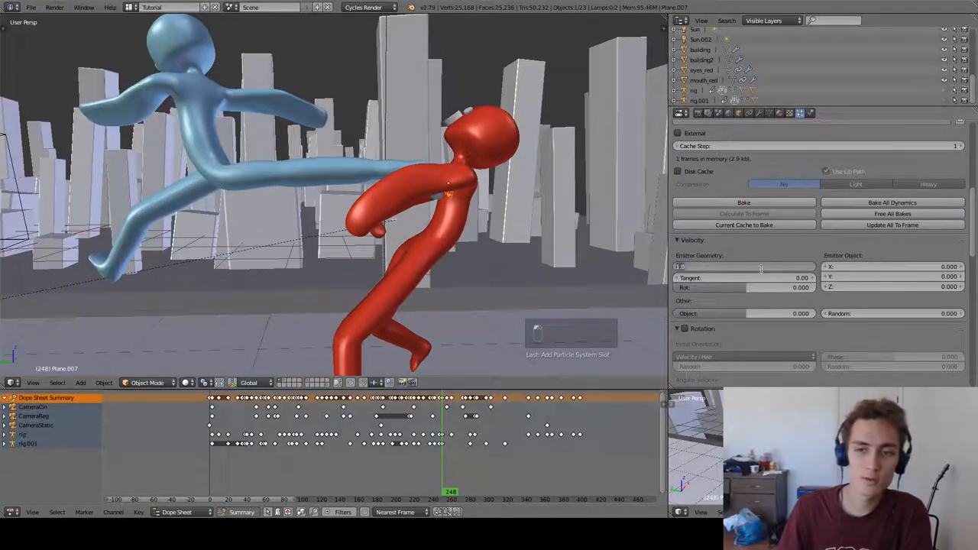
- Give the particles a normal velocity of 12 and step through frames to check the burst
{"action": "left_click", "coordinate": [742, 265]}
{"action": "type", "text": "-12.000"}
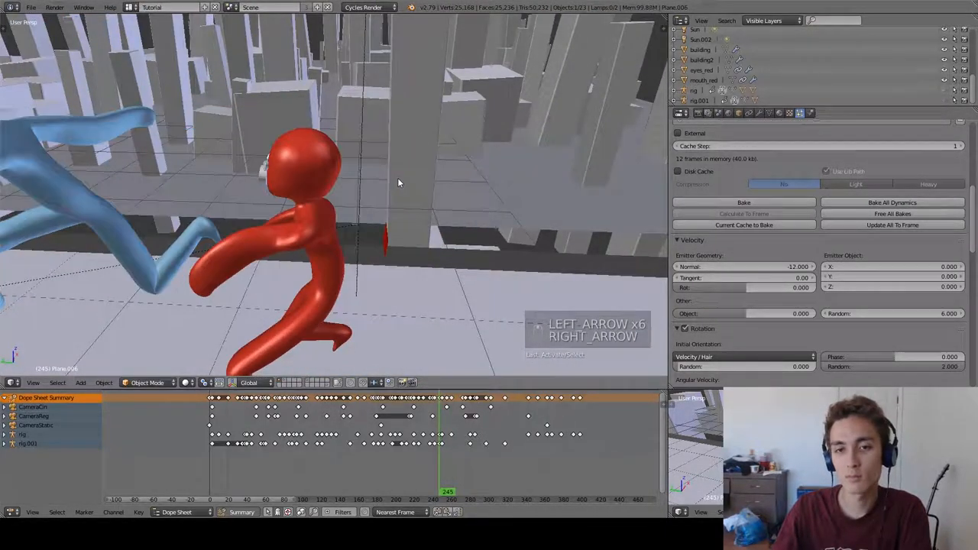
{"action": "key", "text": "right"}
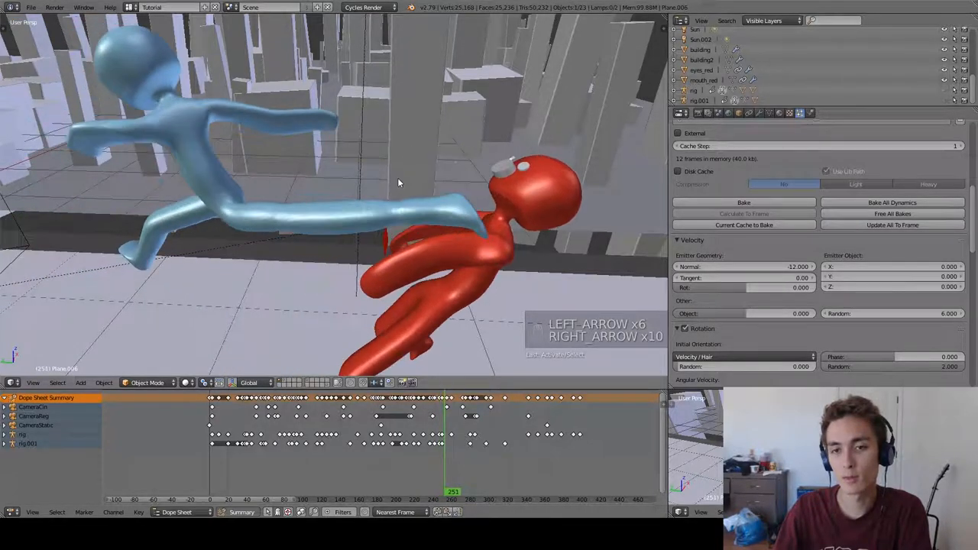
{"action": "key", "text": "right"}
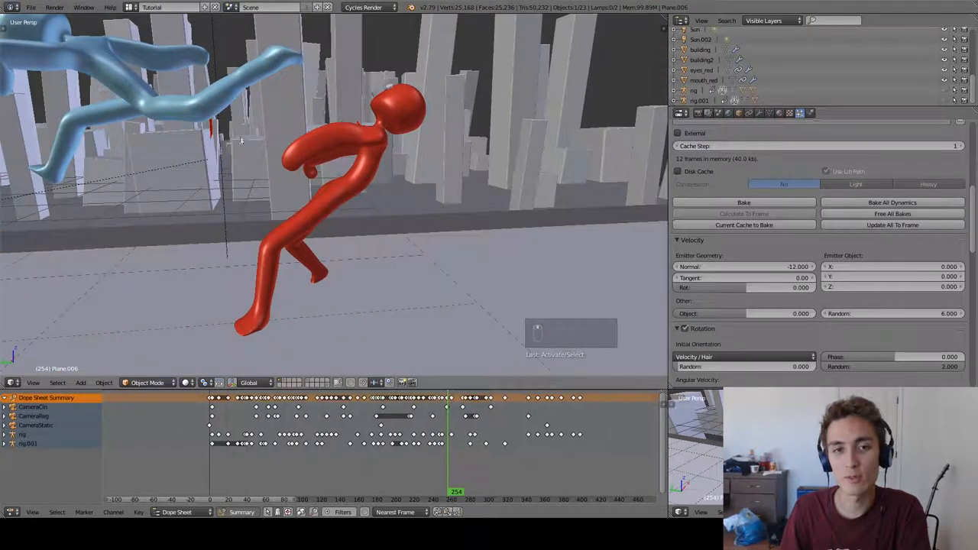
- Set the particles to render as group instances and choose from the Dupli Group list
{"action": "scroll", "scroll_direction": "down", "scroll_amount": 3}
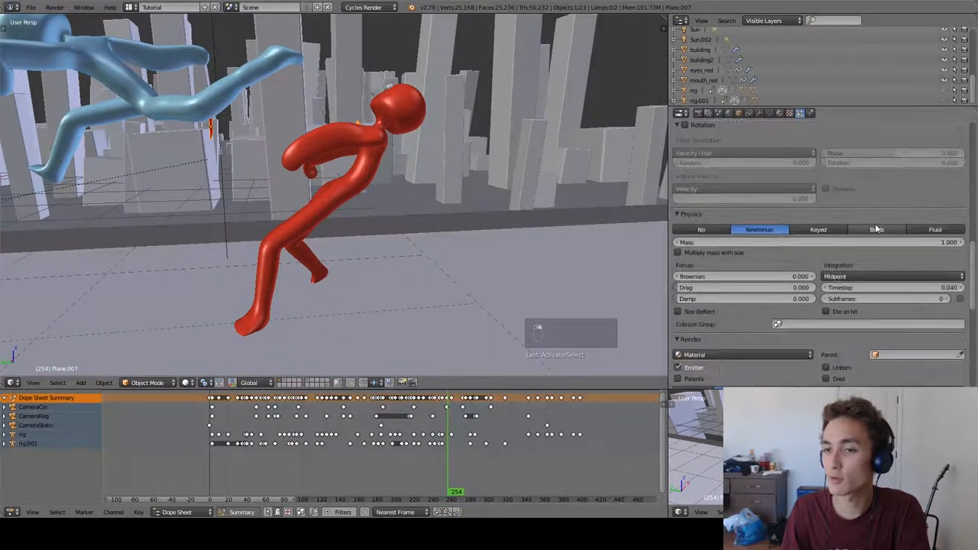
{"action": "left_click", "coordinate": [900, 269]}
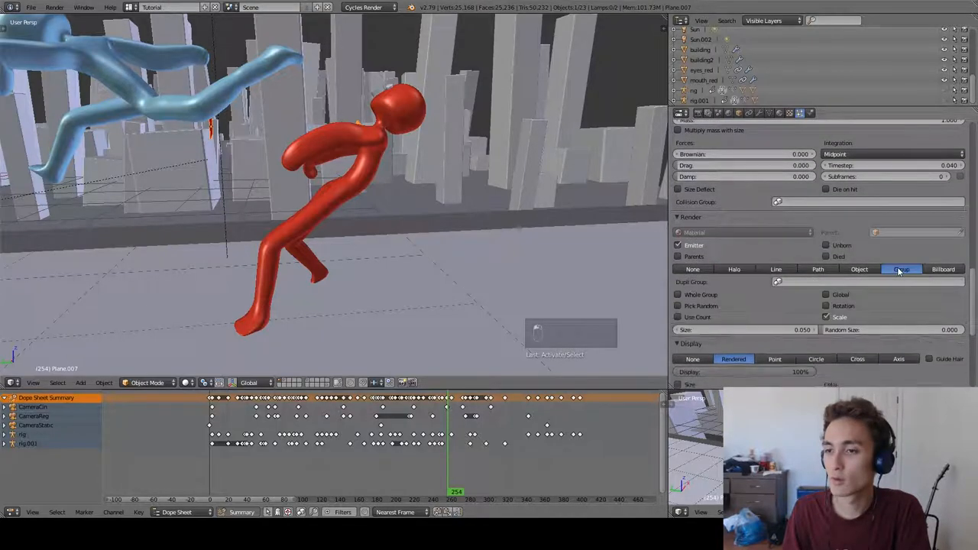
{"action": "left_click", "coordinate": [868, 281]}
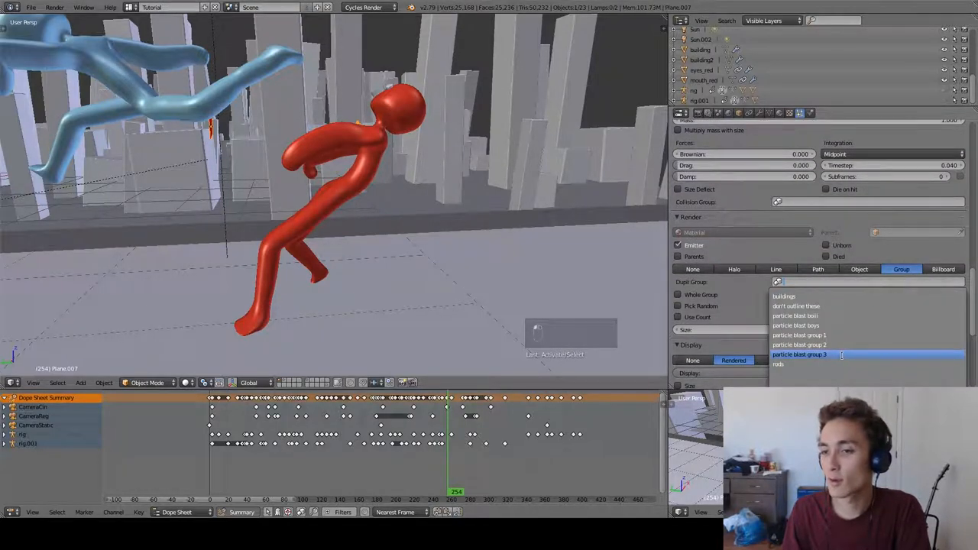
{"action": "left_click", "coordinate": [799, 354]}
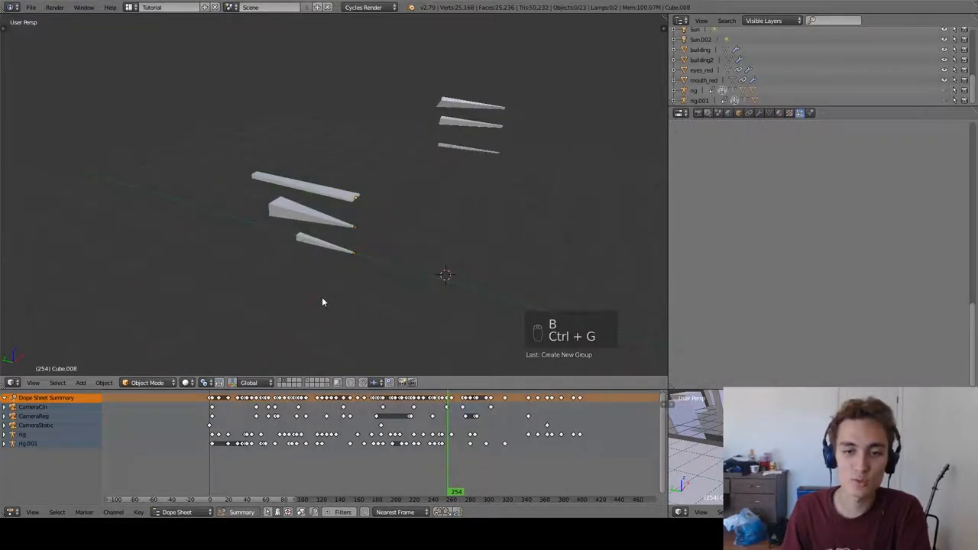
- Name the new shard group 'particle blast 4' in the operator panel
{"action": "key", "text": "t"}
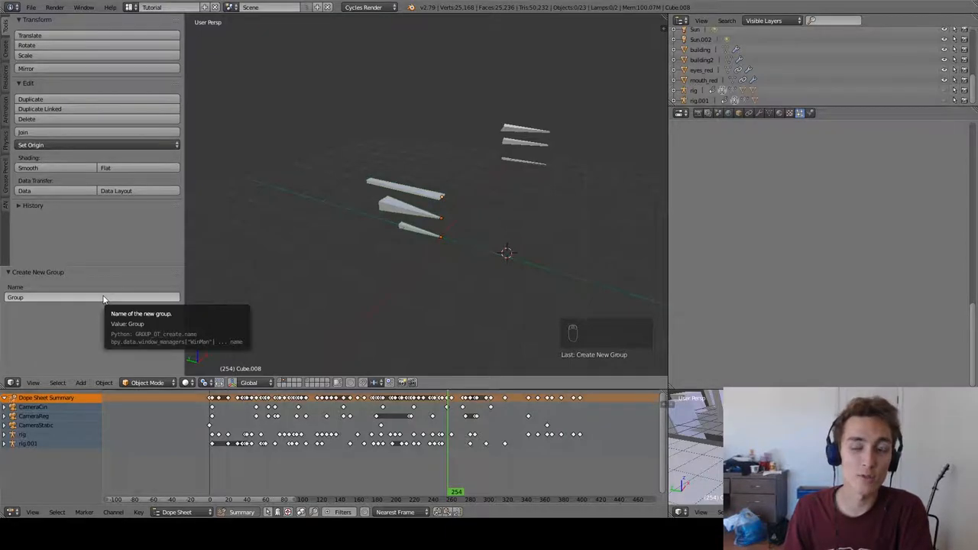
{"action": "mouse_move", "coordinate": [425, 226]}
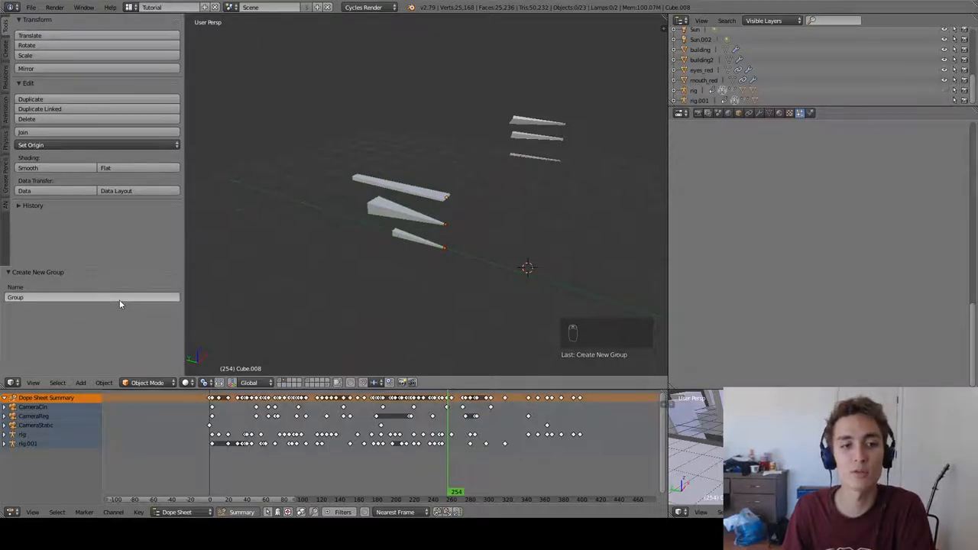
{"action": "type", "text": "particle"}
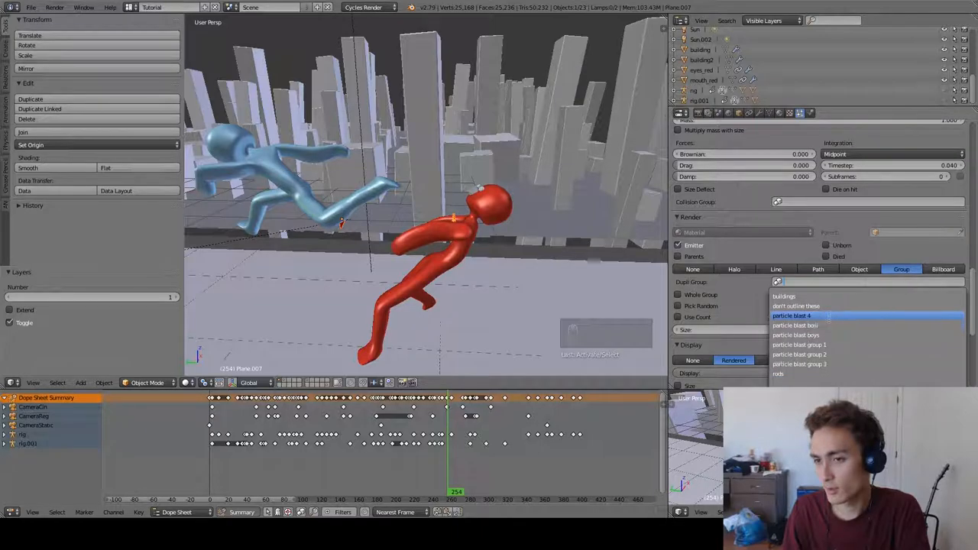
- Instance the 'particle blast 4' group on the particles with size 0.500
{"action": "left_click", "coordinate": [792, 315]}
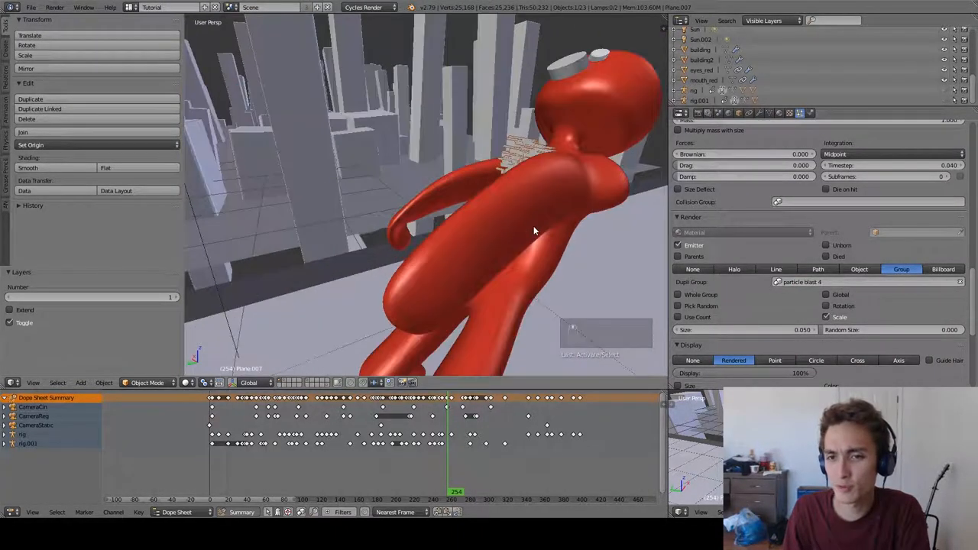
{"action": "left_click", "coordinate": [745, 330]}
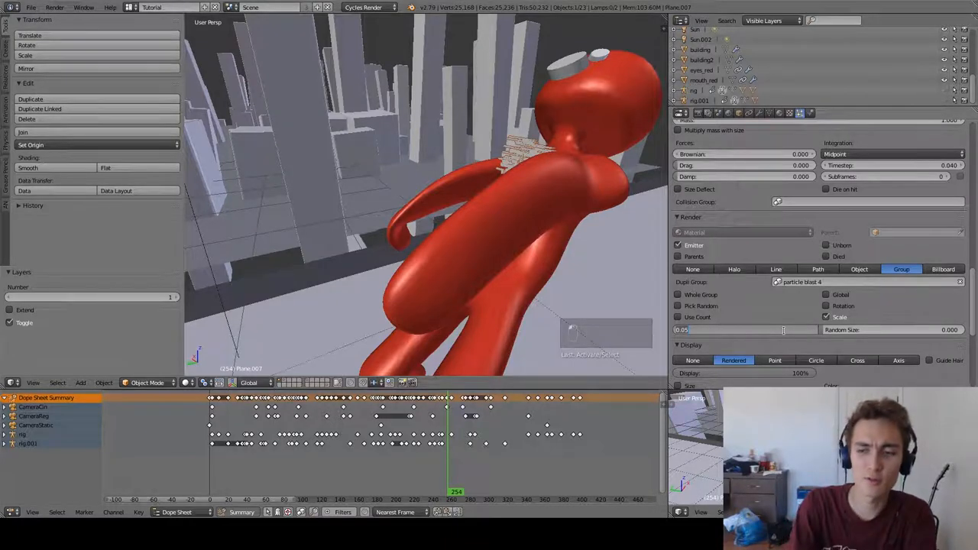
{"action": "type", "text": "0.500"}
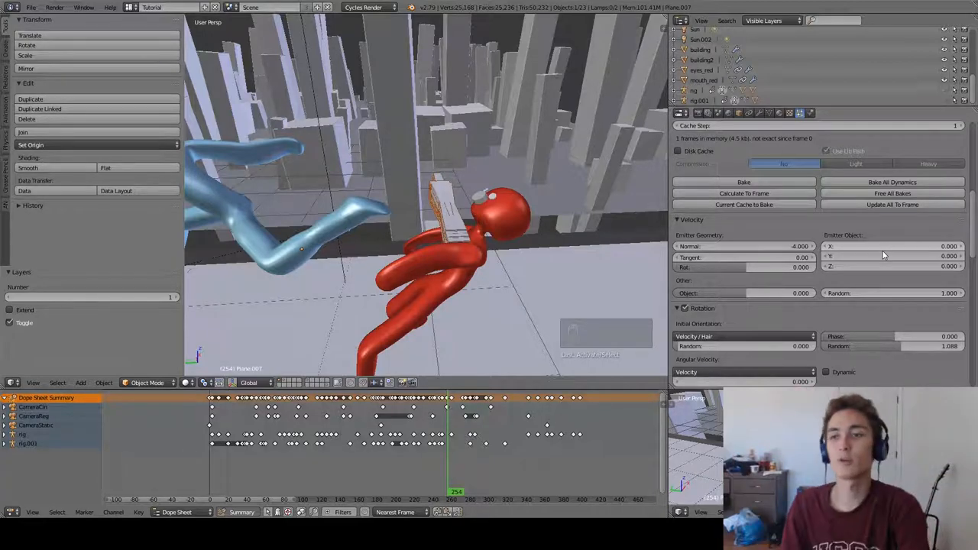
- Bake the shard particle simulation, review it, then free the bake again
{"action": "left_click", "coordinate": [743, 223]}
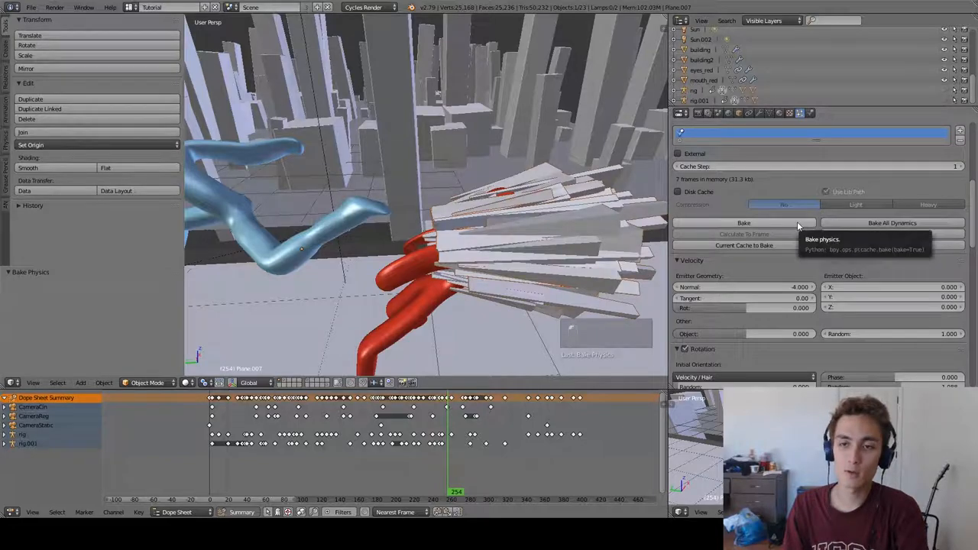
{"action": "left_click", "coordinate": [742, 223]}
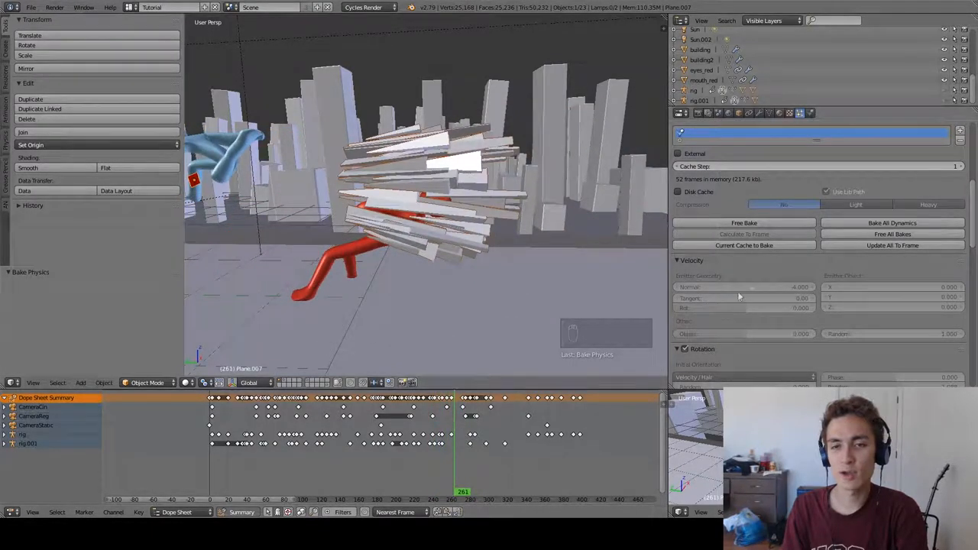
{"action": "left_click", "coordinate": [743, 223]}
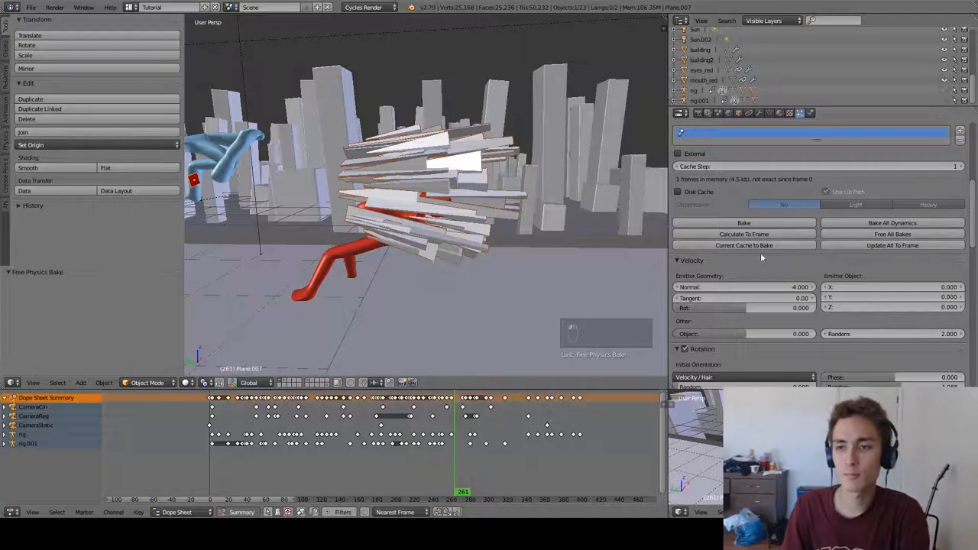
{"action": "left_click", "coordinate": [743, 223]}
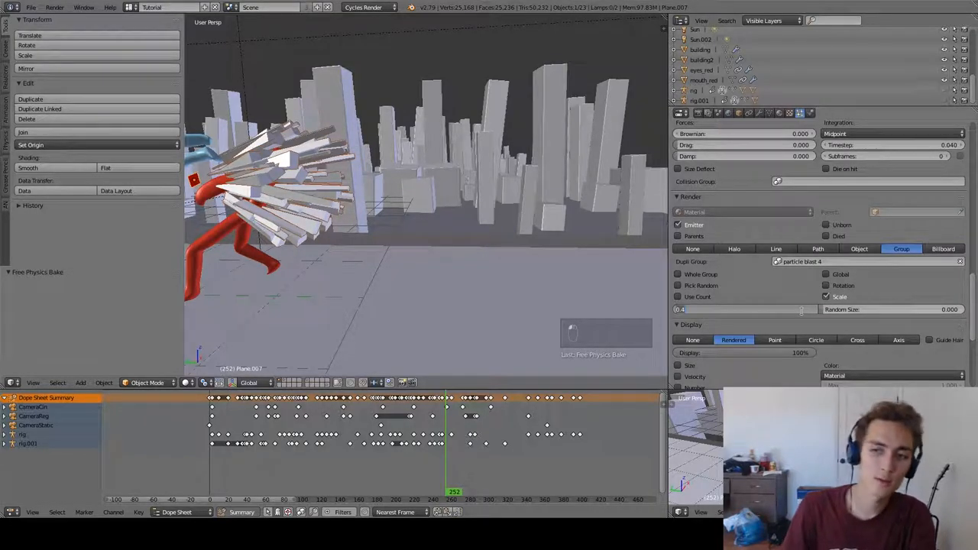
- Enlarge the shard instances and expand the particle system's Textures panel
{"action": "left_click", "coordinate": [736, 308]}
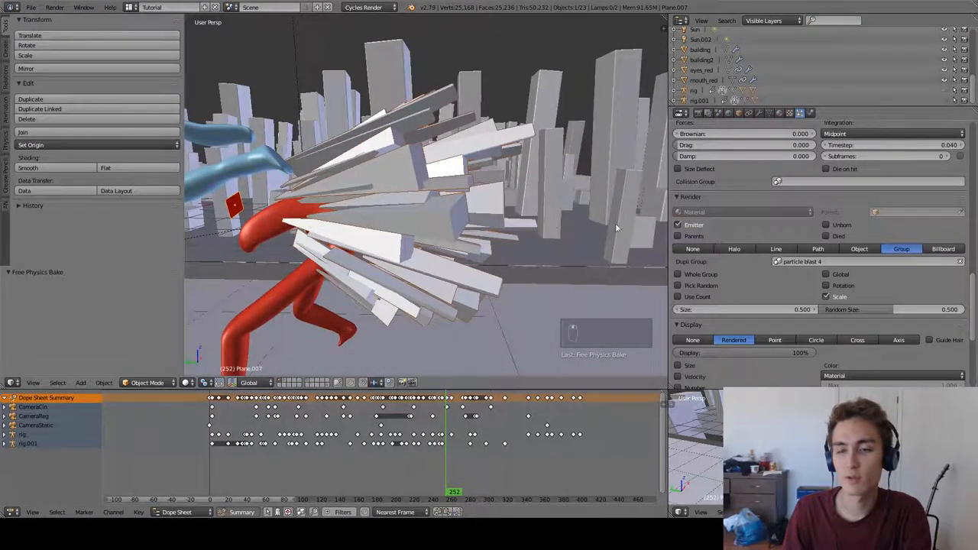
{"action": "left_click", "coordinate": [745, 309]}
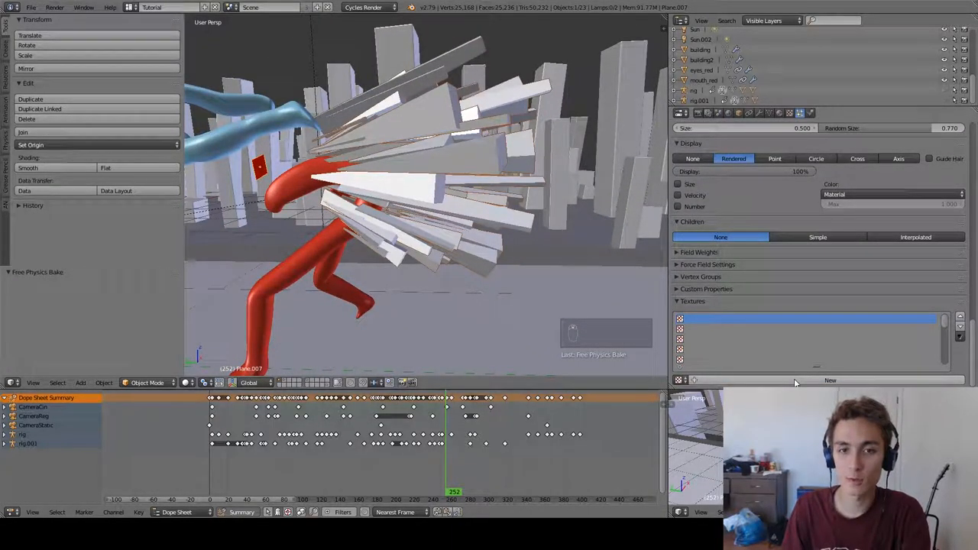
- Give the shard particle system a new texture and bring up its influence settings for Size
{"action": "left_click", "coordinate": [830, 379]}
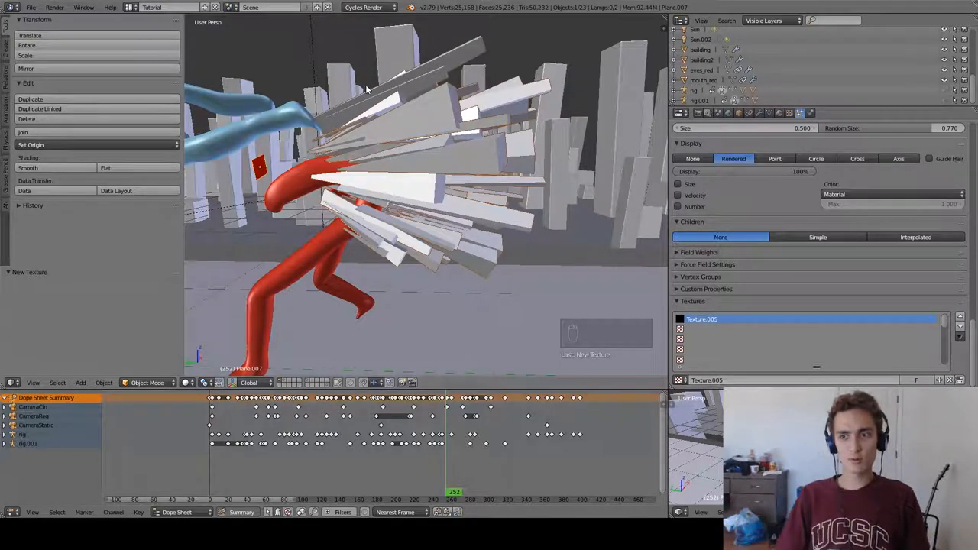
{"action": "left_click", "coordinate": [790, 114]}
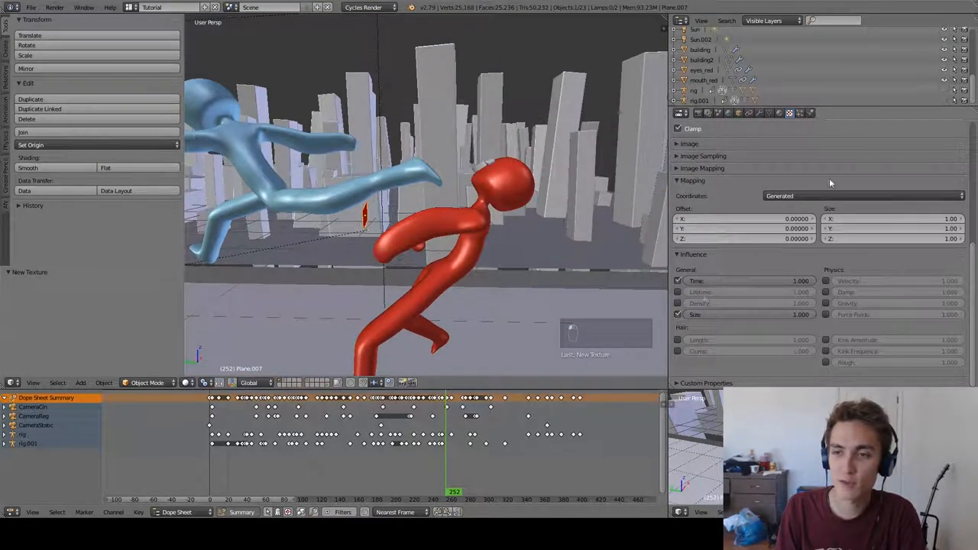
- Make the particle texture a Blend gradient with a colour Ramp so the shards burst again
{"action": "left_click", "coordinate": [863, 196]}
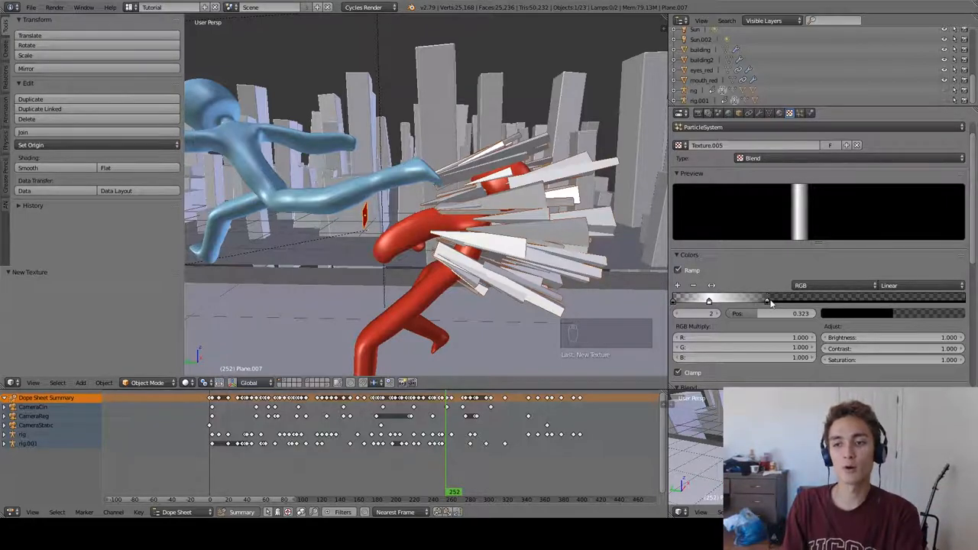
- Reposition the colour ramp stops so the shards shrink away over time, checking neighbouring frames
{"action": "left_click_drag", "start_coordinate": [767, 298], "coordinate": [914, 298]}
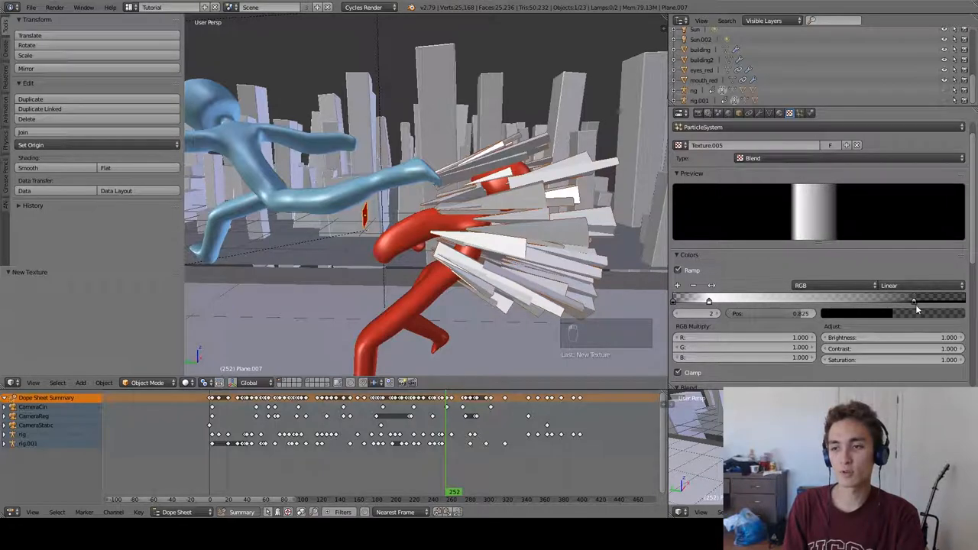
{"action": "left_click_drag", "start_coordinate": [910, 313], "coordinate": [688, 313]}
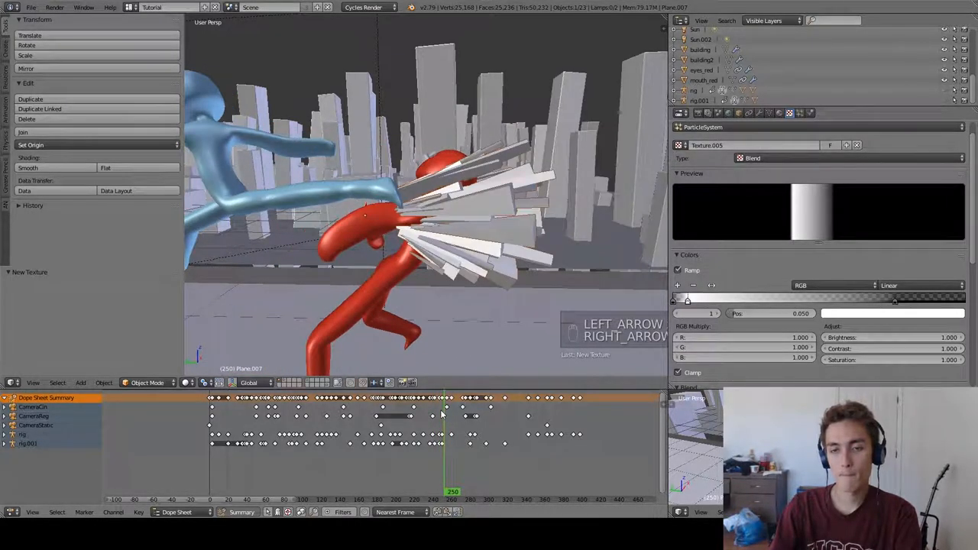
{"action": "key", "text": "right"}
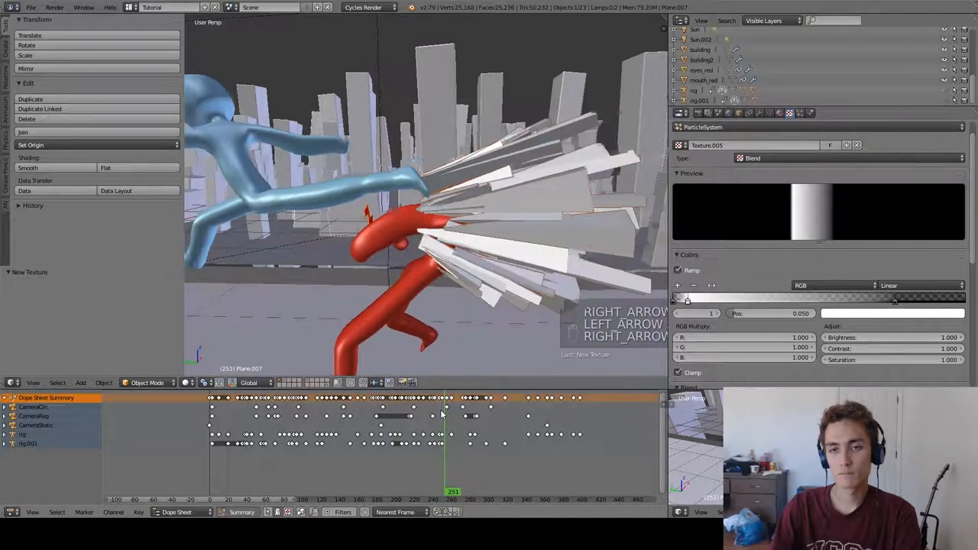
{"action": "key", "text": "right"}
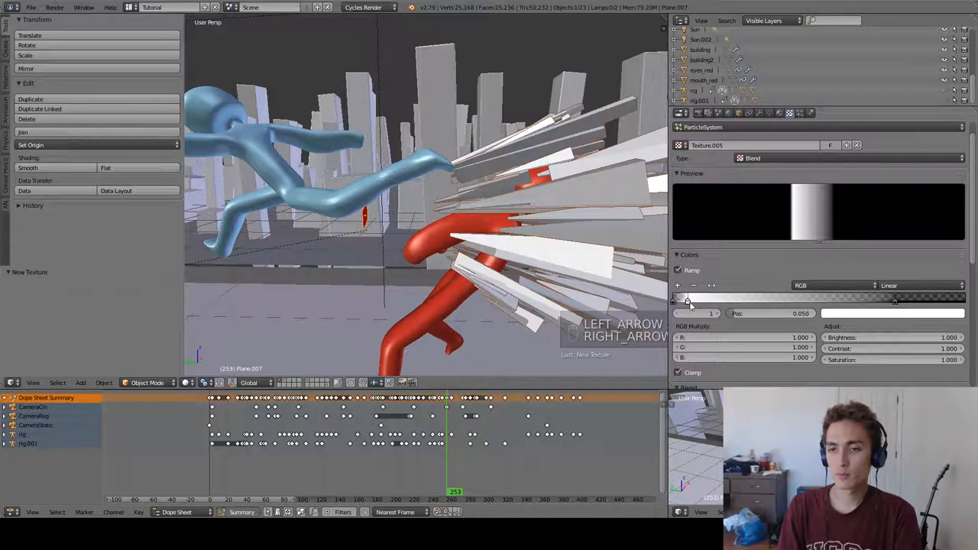
{"action": "left_click_drag", "start_coordinate": [688, 300], "coordinate": [706, 300]}
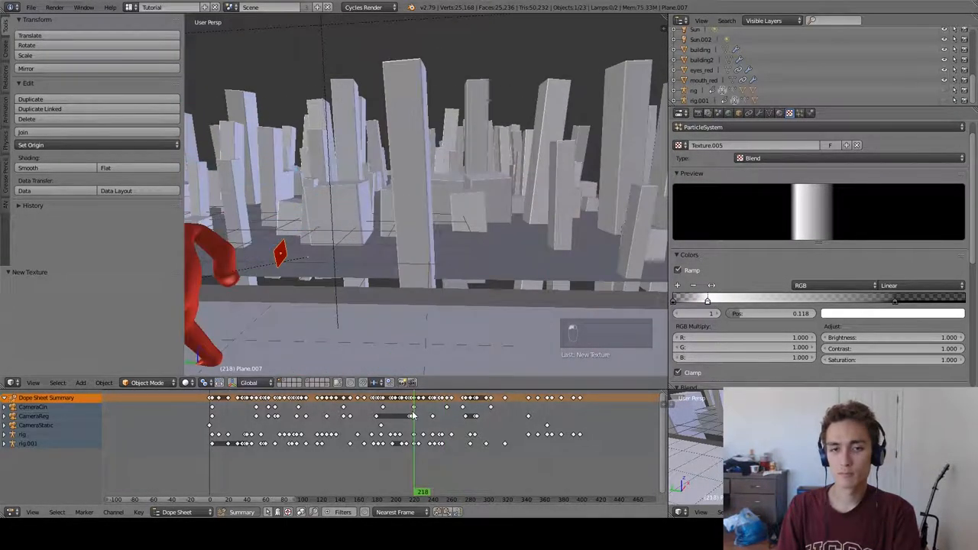
{"action": "key", "text": "alt+a"}
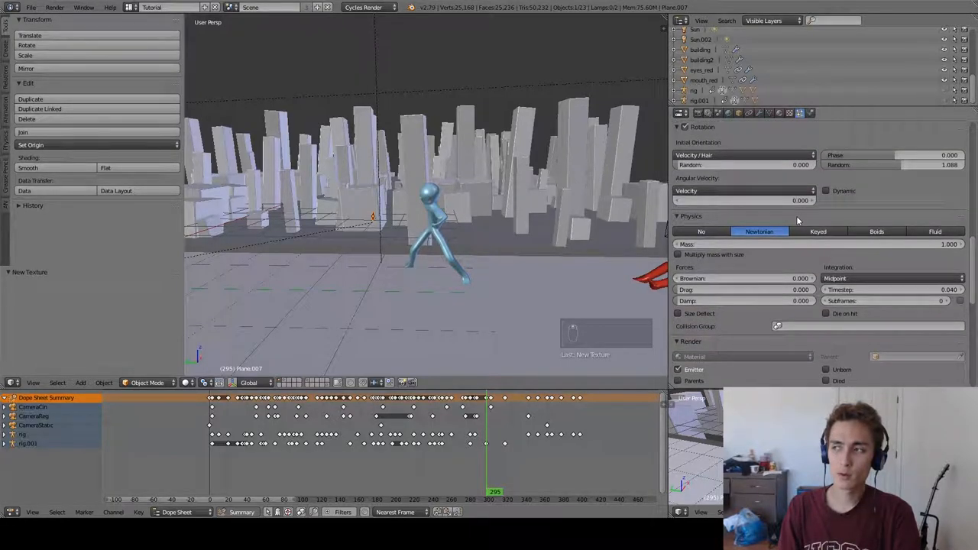
- Scroll the Particle properties to the Emission and Cache panels of the shard emitter
{"action": "scroll", "scroll_direction": "down", "scroll_amount": 3}
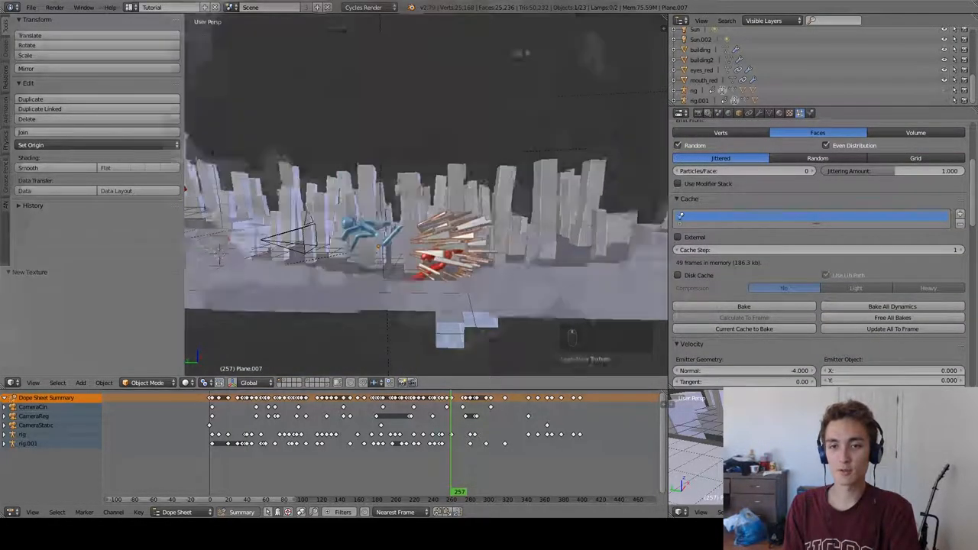
- Preview the shard burst in rendered viewport shading, then return to solid shading
{"action": "key", "text": "shift+z"}
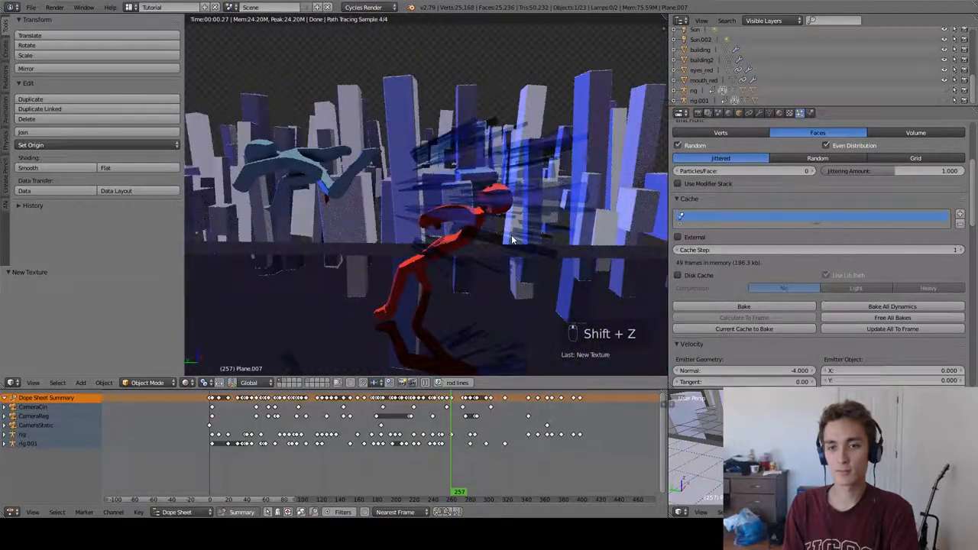
{"action": "key", "text": "z"}
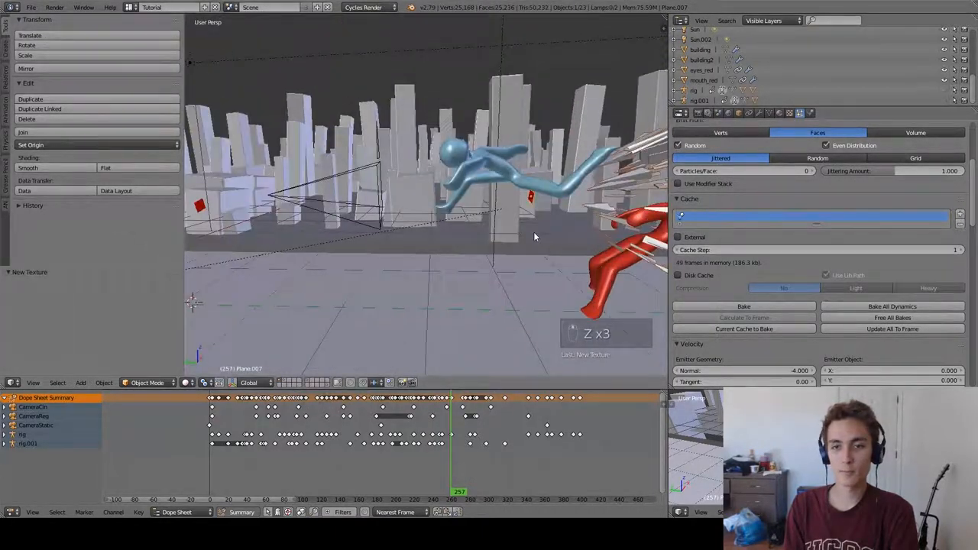
{"action": "key", "text": "shift+z"}
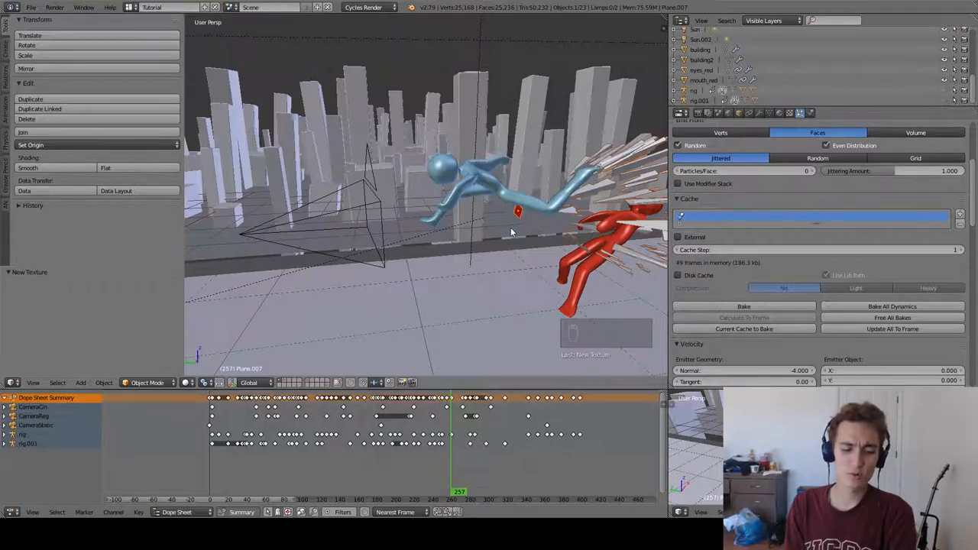
{"action": "mouse_move", "coordinate": [503, 245]}
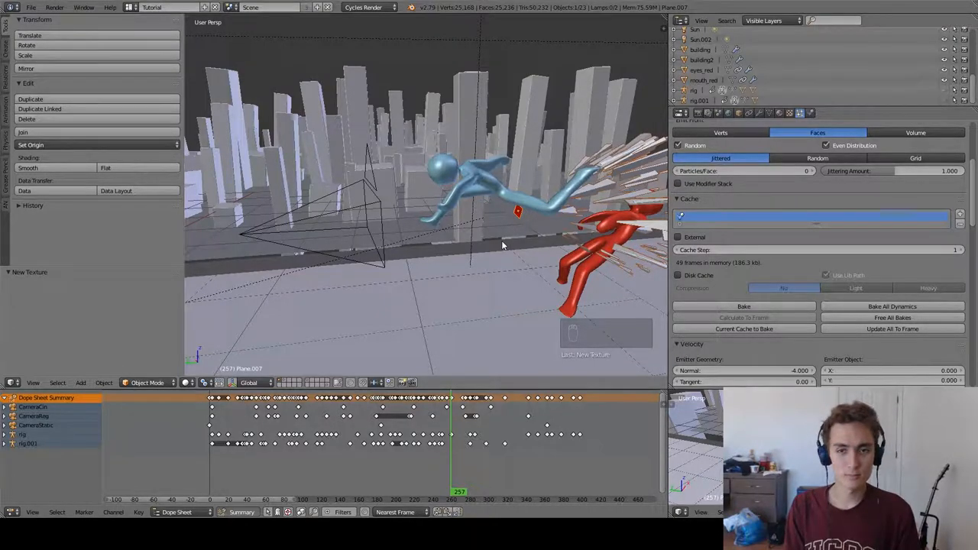